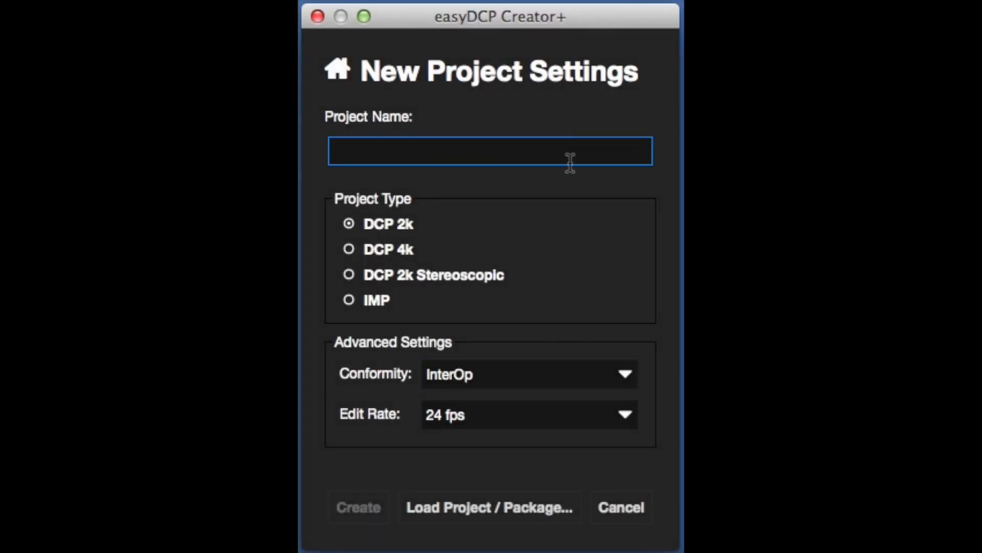
Step: Create the project 'DCP-Atmos-Tutorial' with SMPTE conformity selected
text(DCP-Atmos-Tutorial)
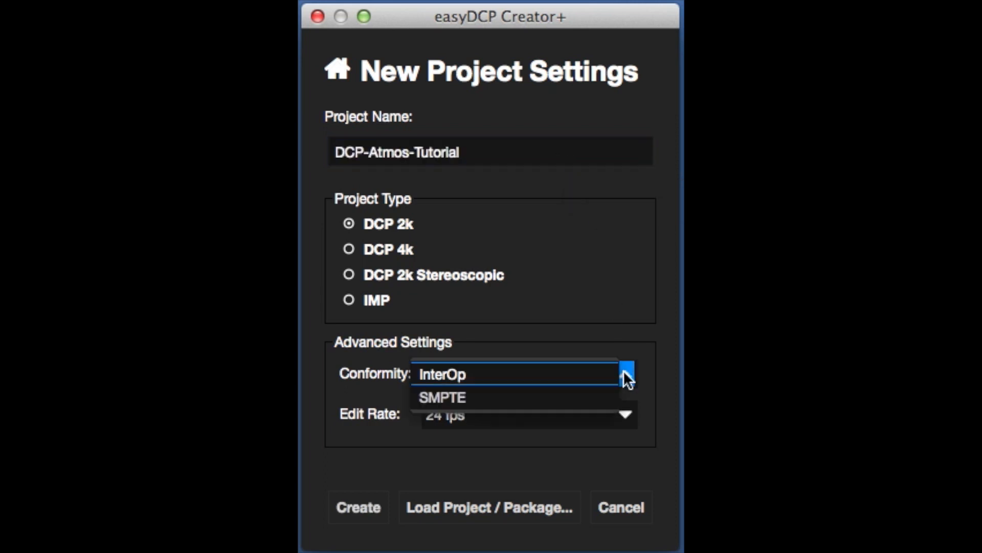
click(433, 397)
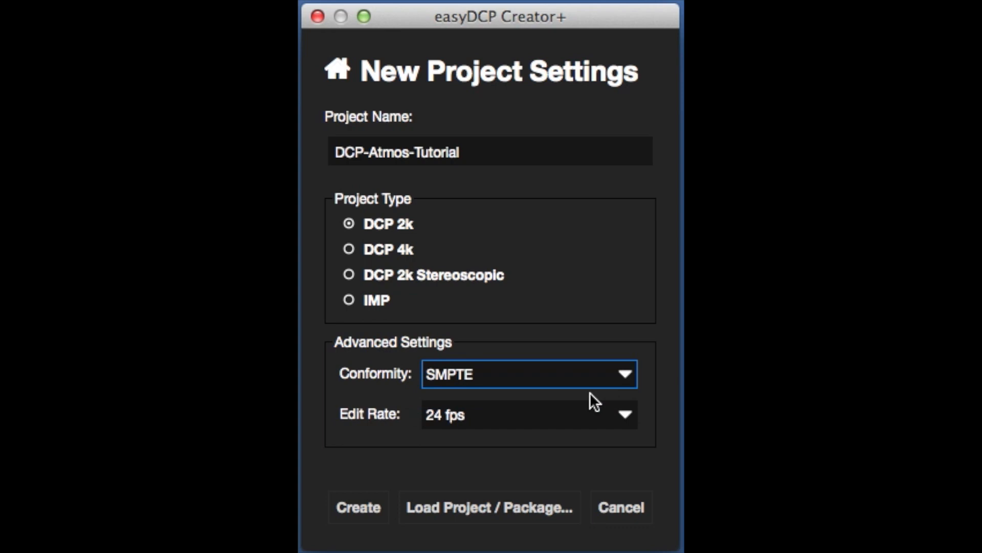
click(357, 508)
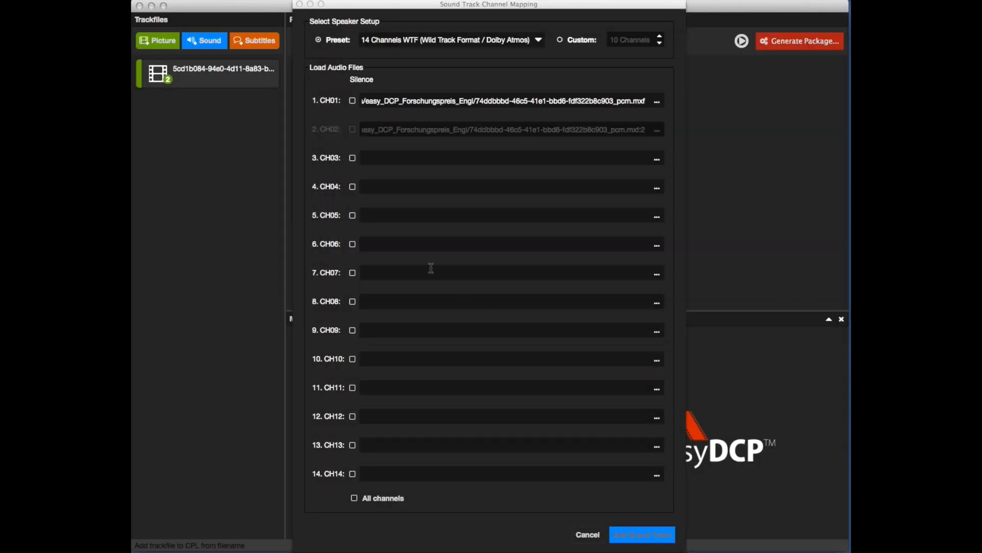
Step: Mark remaining channels as silence and add the 14 Channels WTF sound track
click(354, 497)
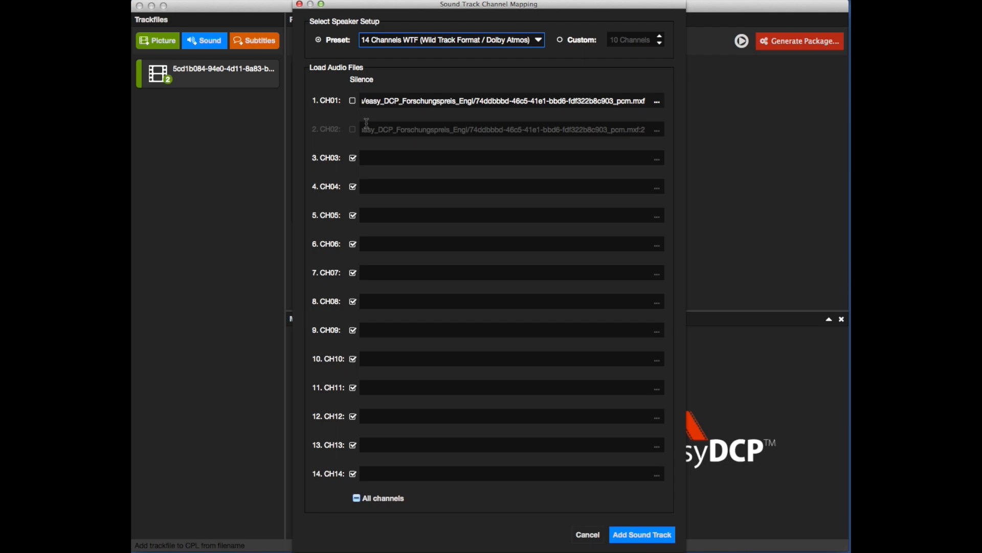
mouse_move(639, 540)
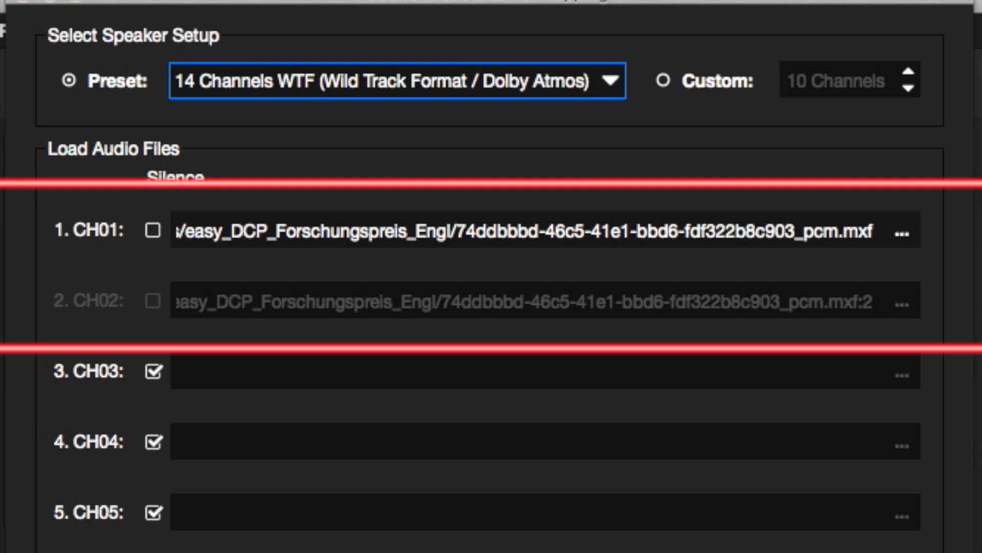
scroll(down, 3)
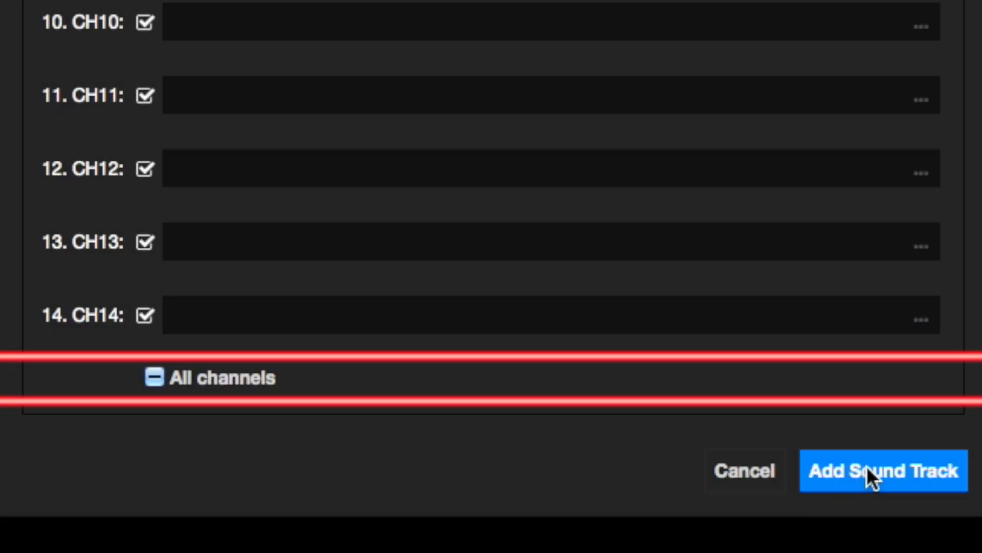
click(884, 470)
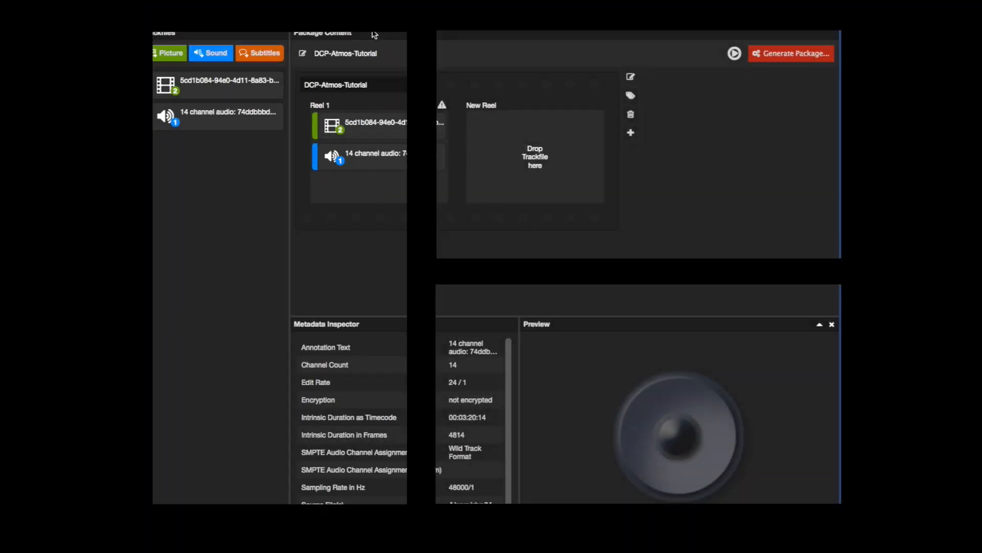
Step: Add the Atmos_Example.mxf Dolby Atmos aux data track via the Trackfile menu
click(300, 6)
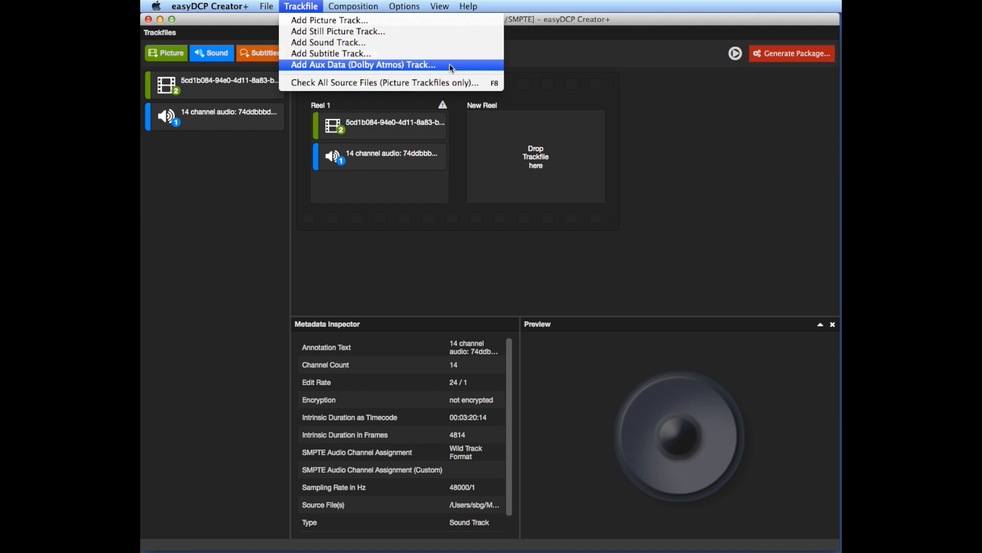
click(365, 64)
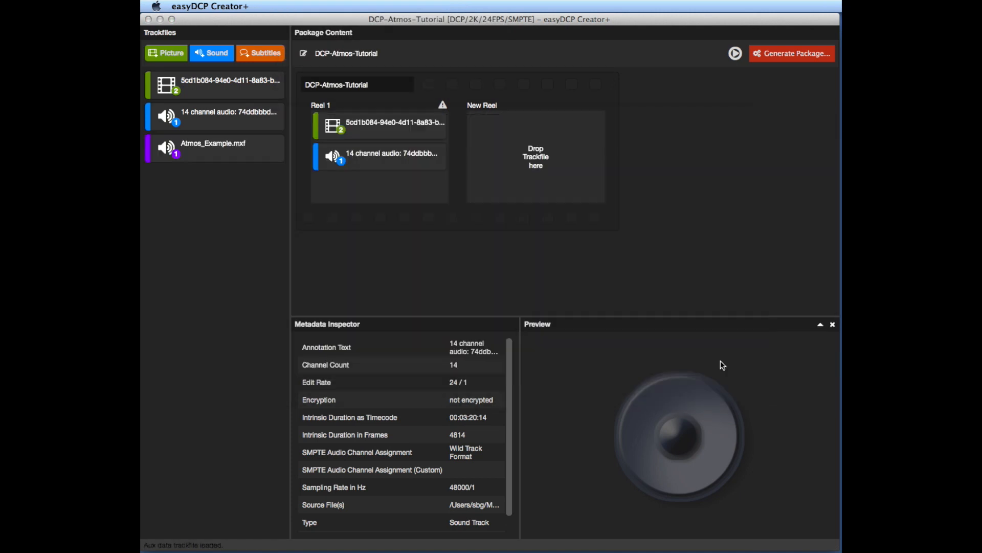
click(206, 148)
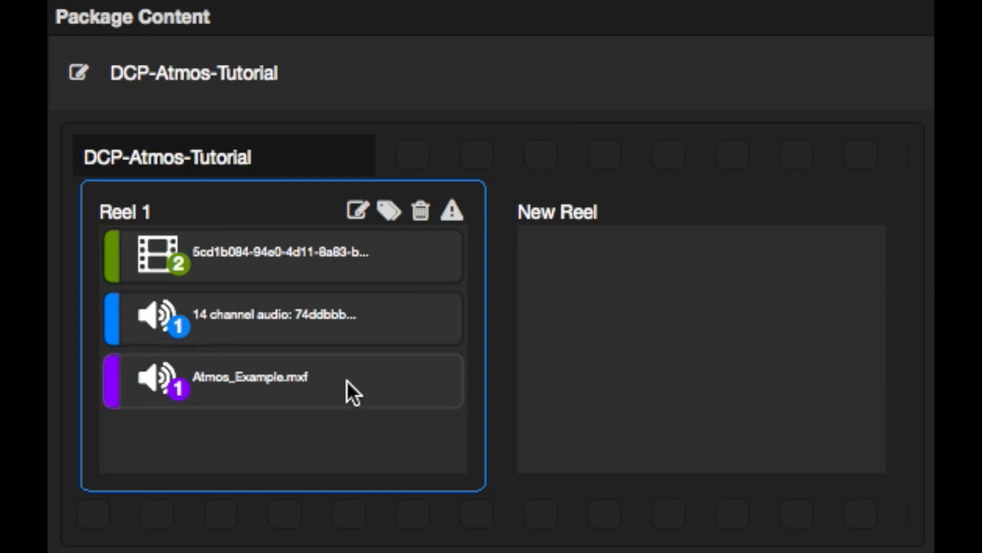
mouse_move(424, 399)
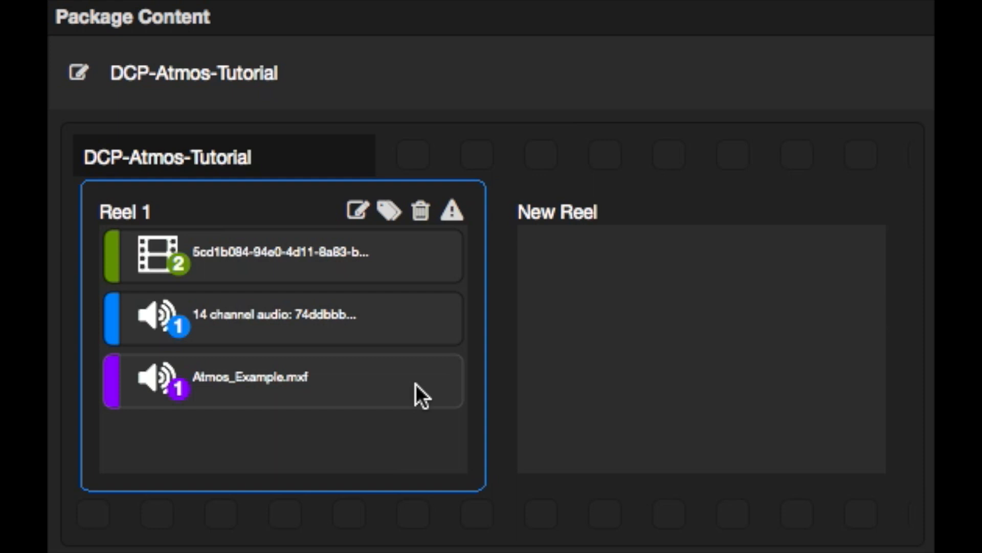
mouse_move(416, 331)
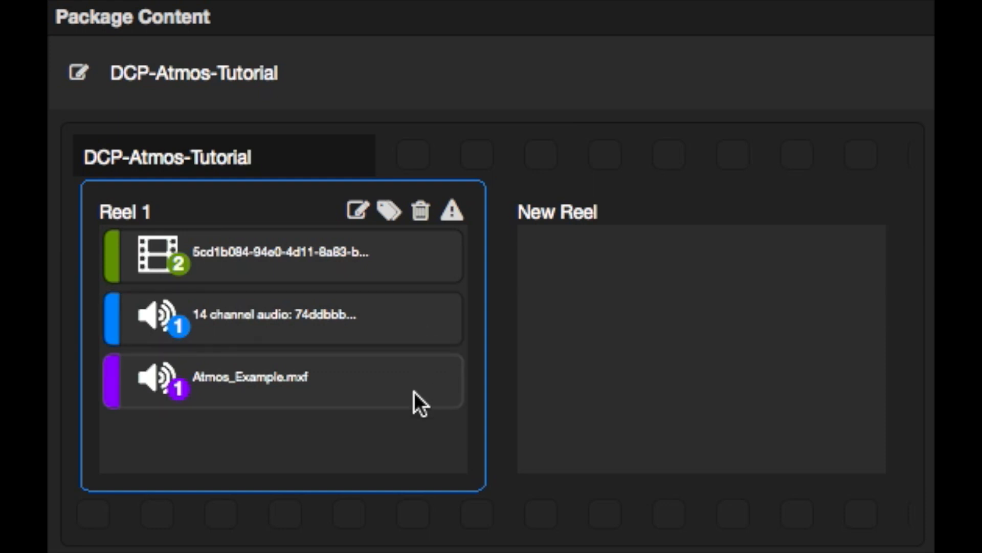
mouse_move(419, 330)
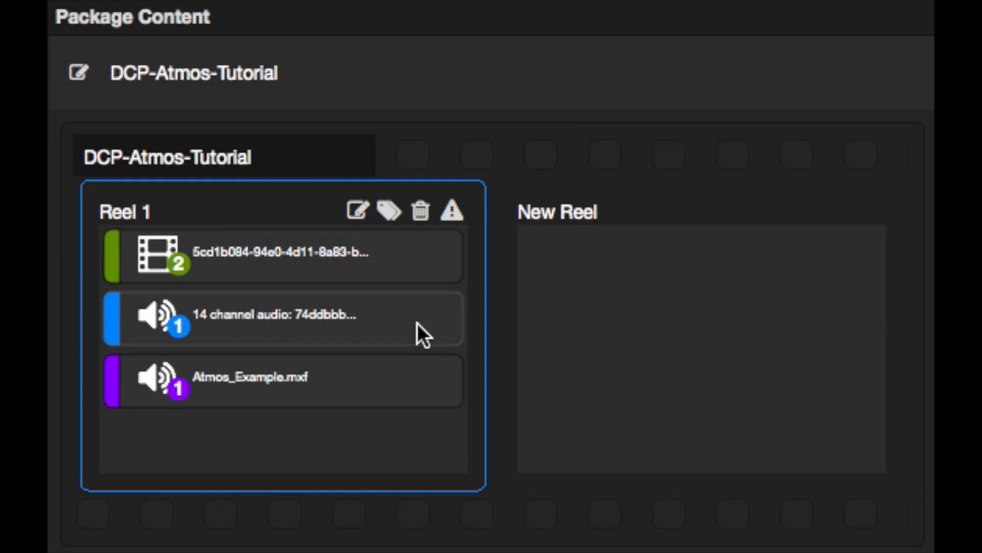
mouse_move(414, 411)
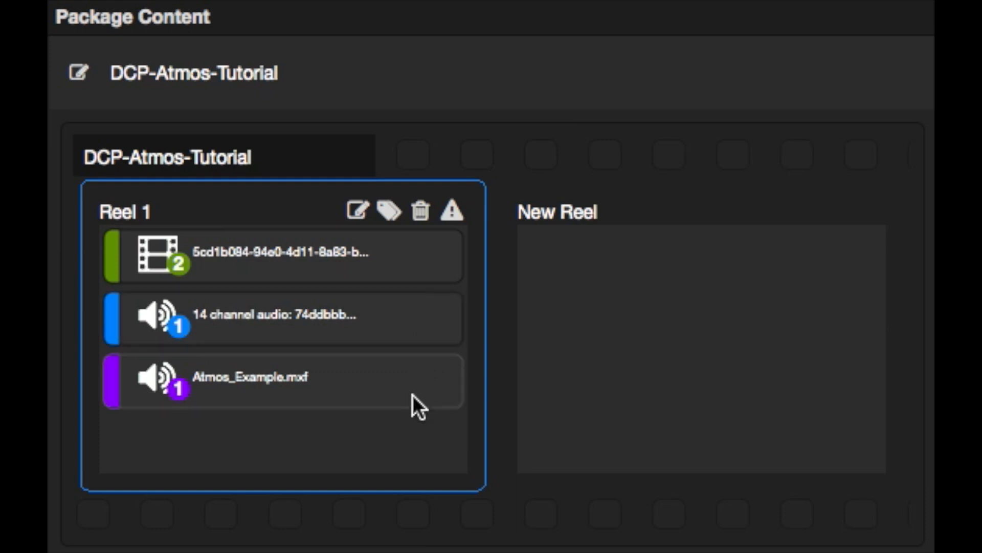
mouse_move(415, 341)
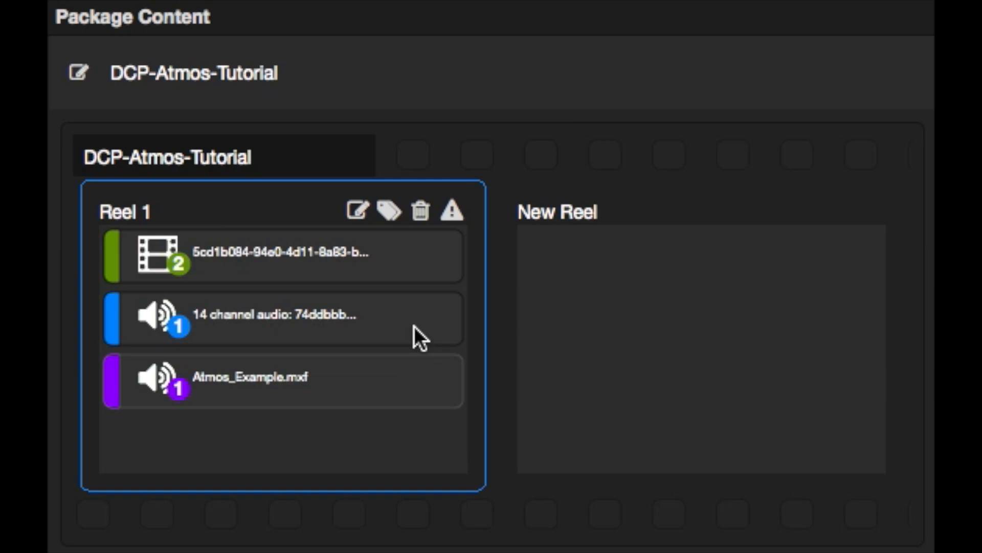